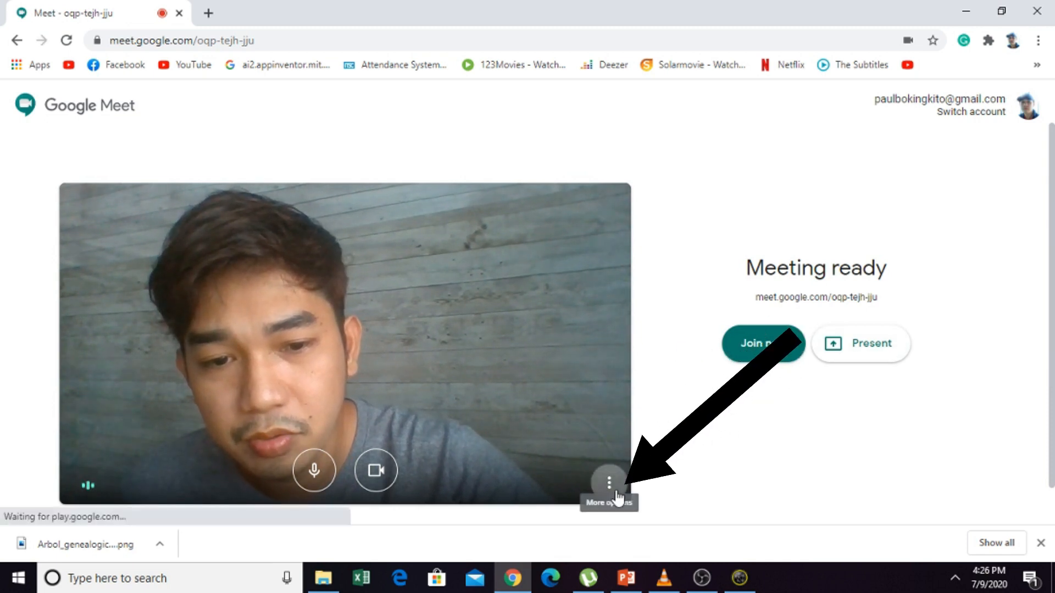
- Open Google Meet's audio and video Settings from the preview's More options menu
left_click(608, 483)
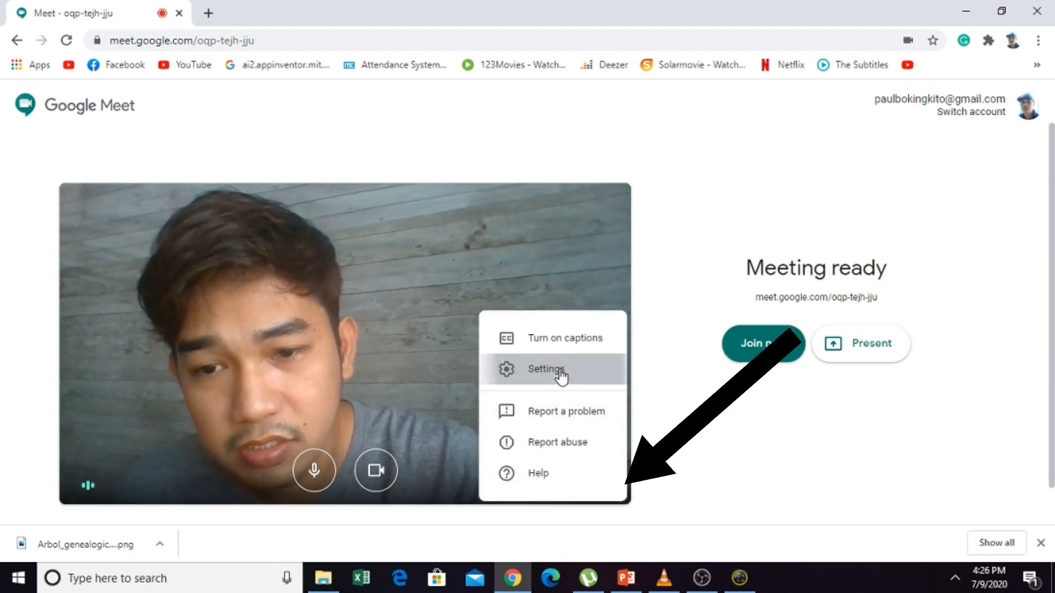
left_click(546, 368)
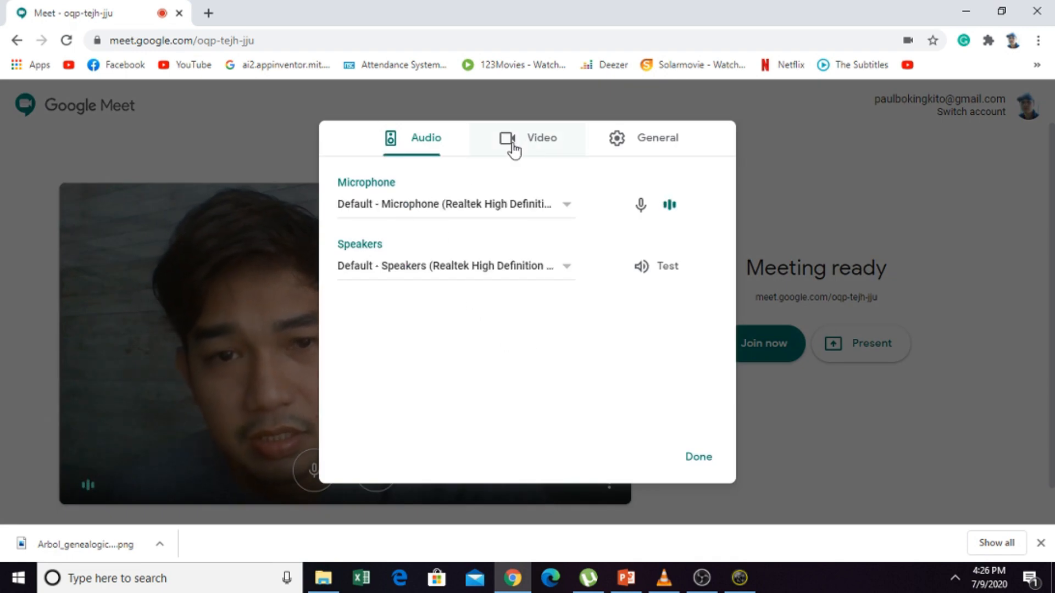
- View the Video settings and list available cameras, with HD WebCam currently selected
left_click(541, 138)
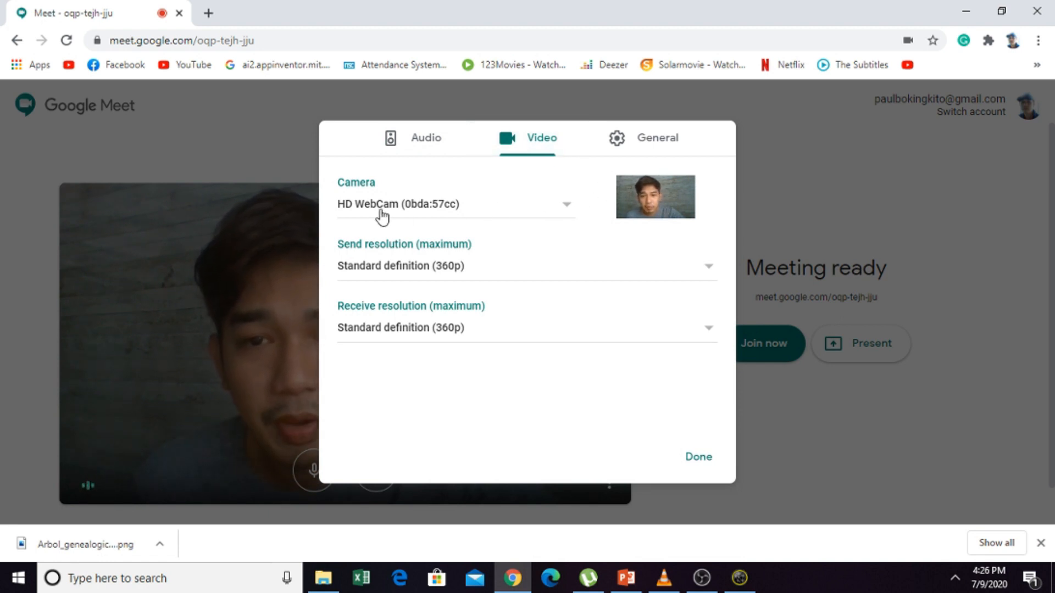
mouse_move(570, 209)
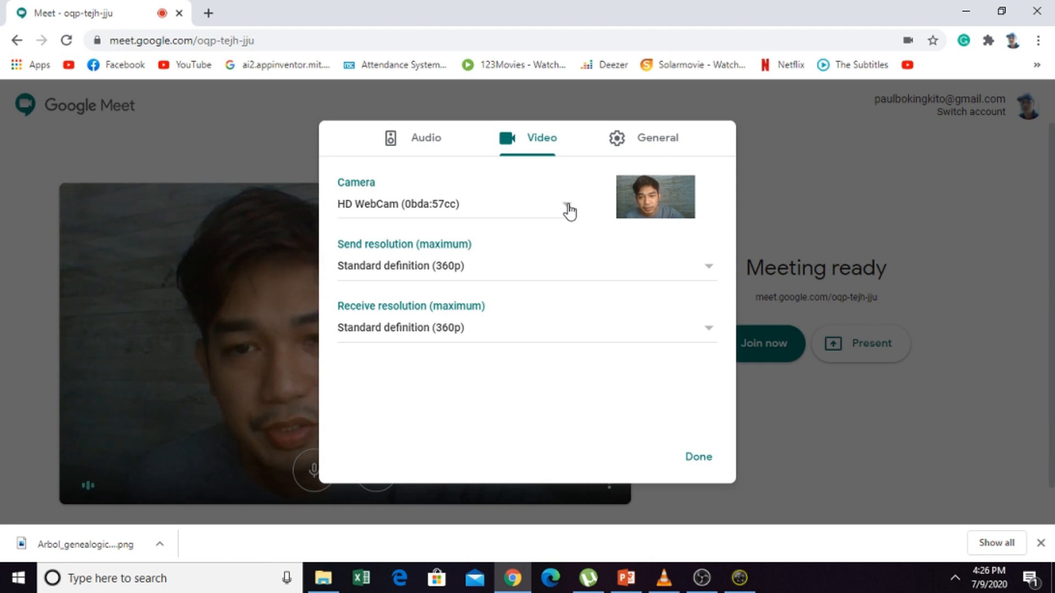
left_click(454, 204)
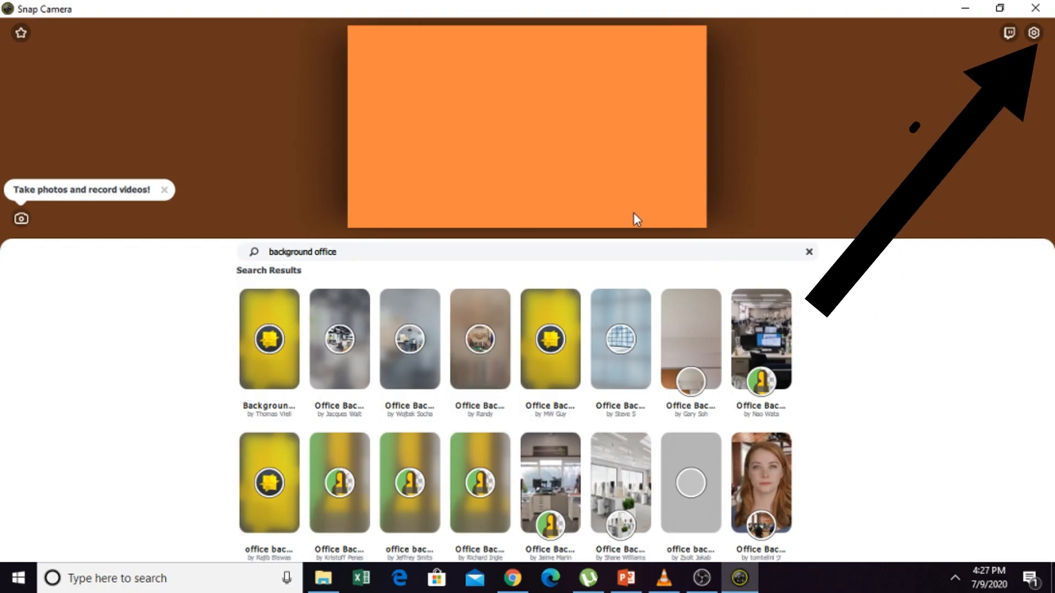
- Set Snap Camera's camera to HD WebCam instead of DroidCam Source 3
left_click(1034, 32)
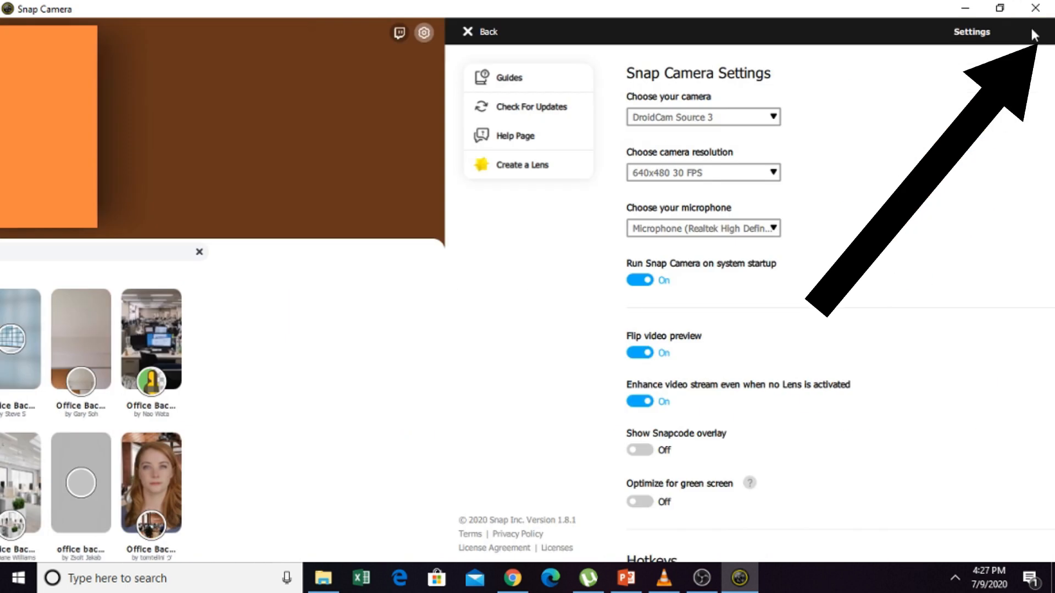
left_click(703, 117)
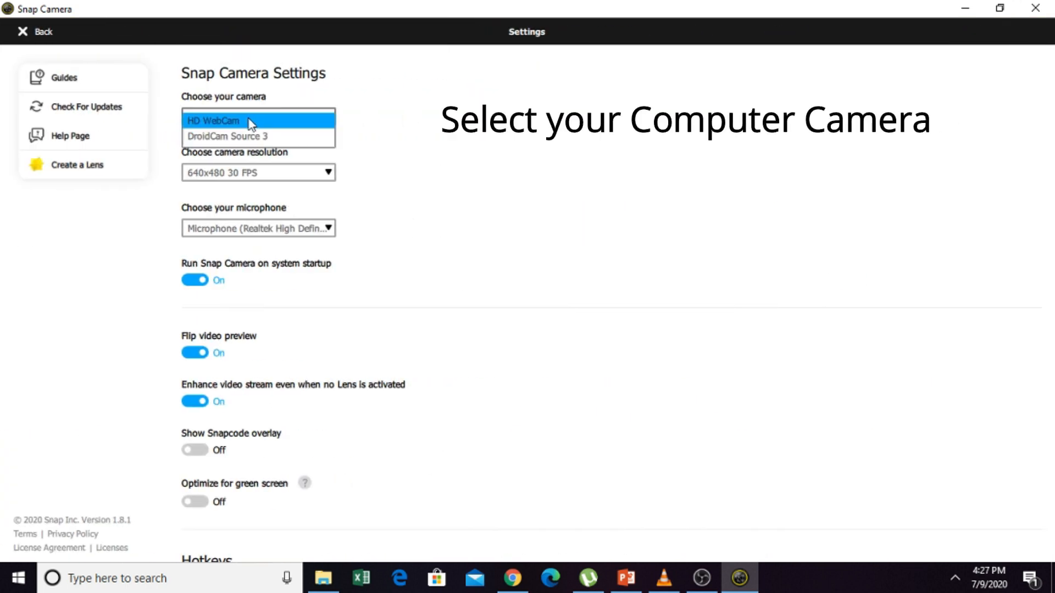
left_click(228, 120)
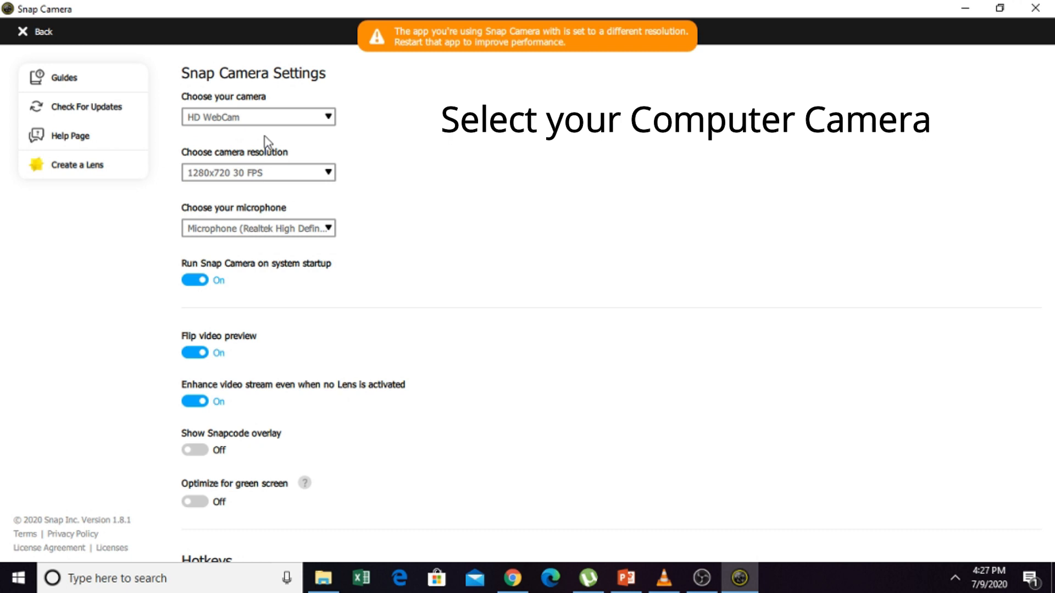
left_click(33, 32)
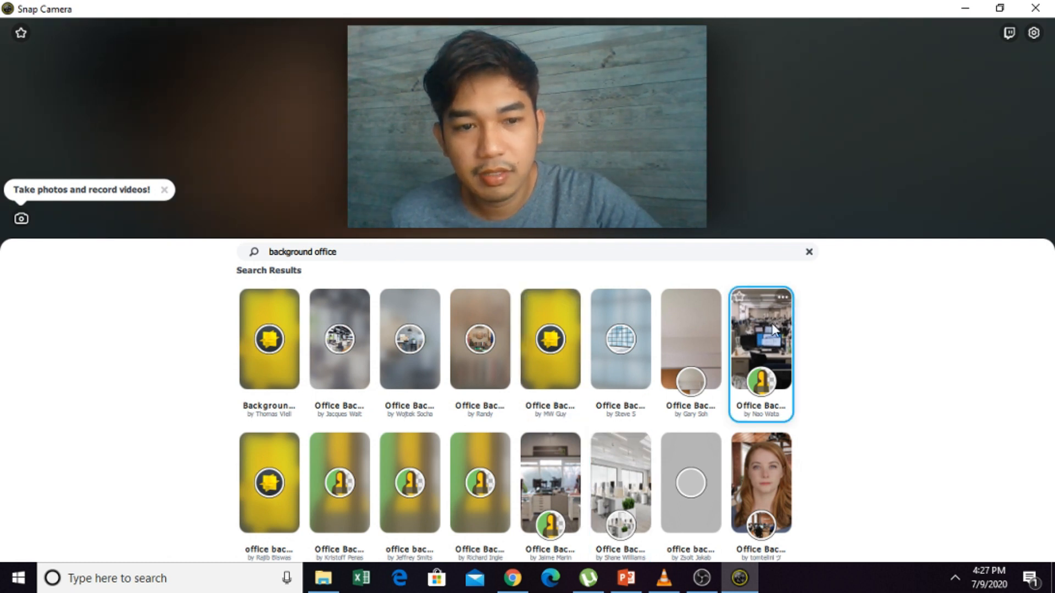
- Apply the Office Background lens with the open-plan office photo
left_click(761, 354)
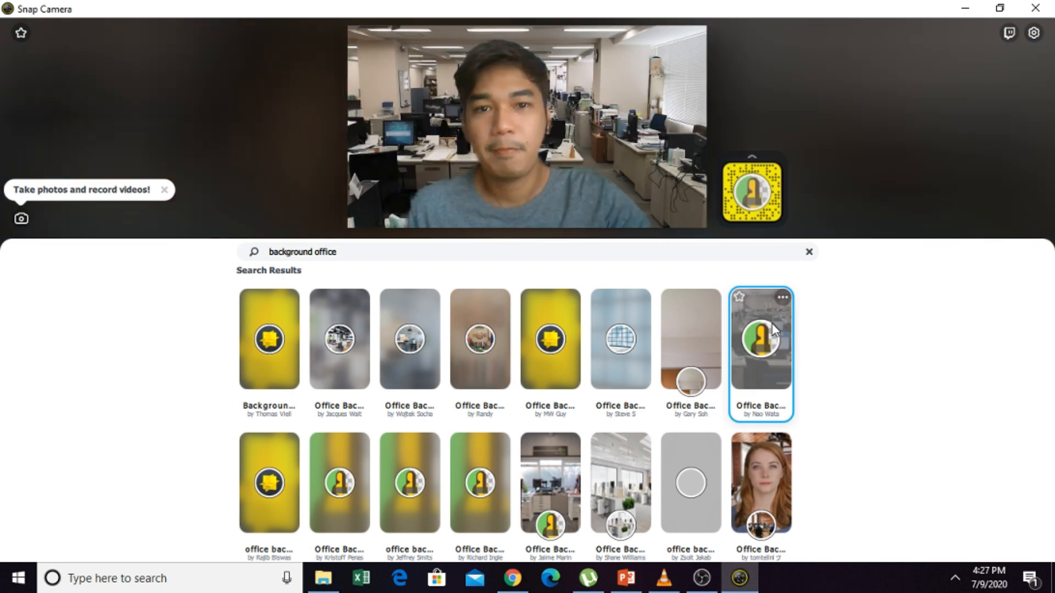